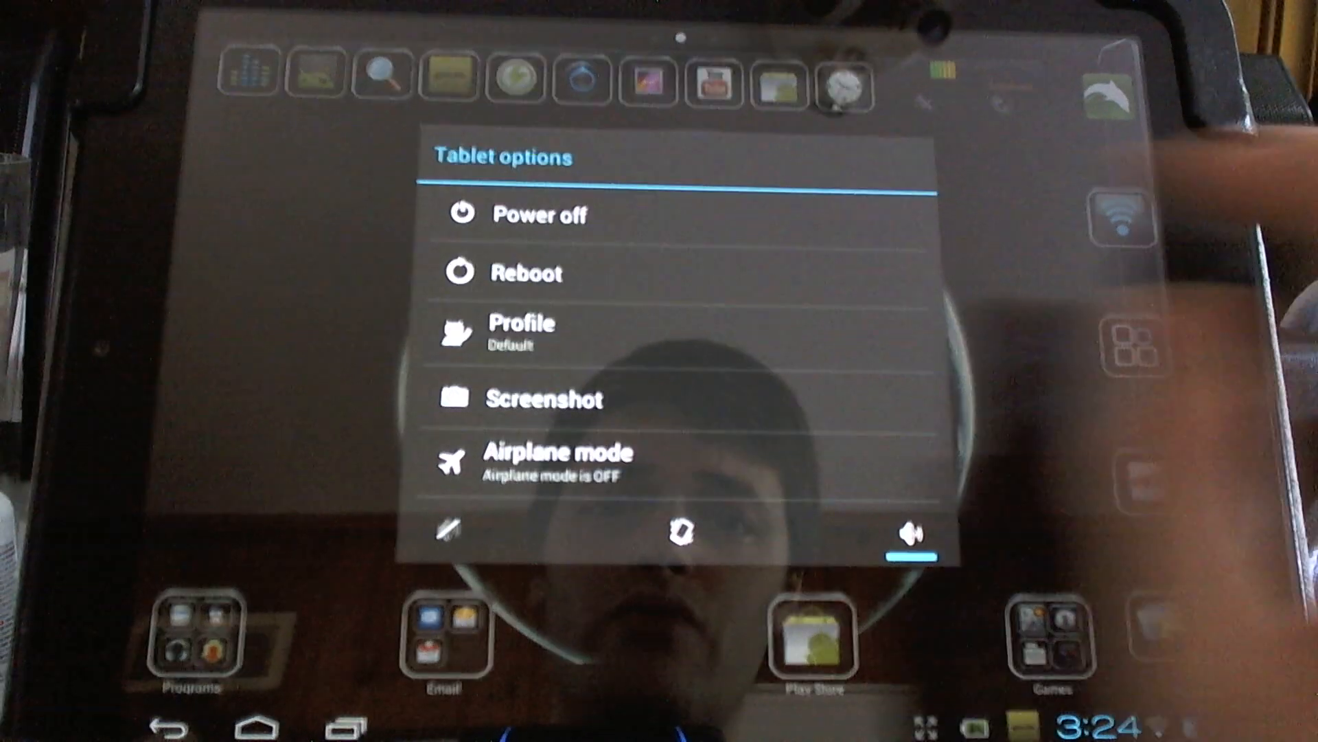
# - Reboot the tablet from CyanogenMod's power menu so it lands at the moboot boot menu
pyautogui.click(528, 272)
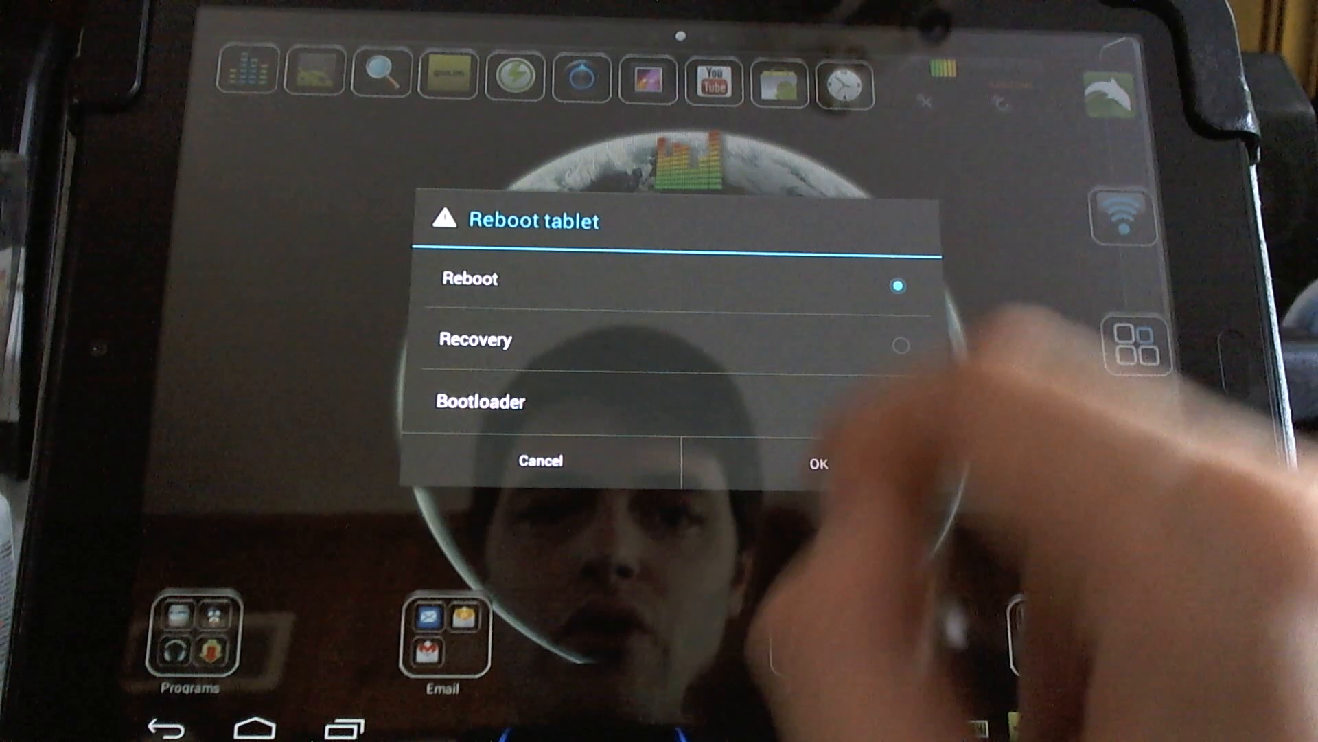
pyautogui.click(816, 463)
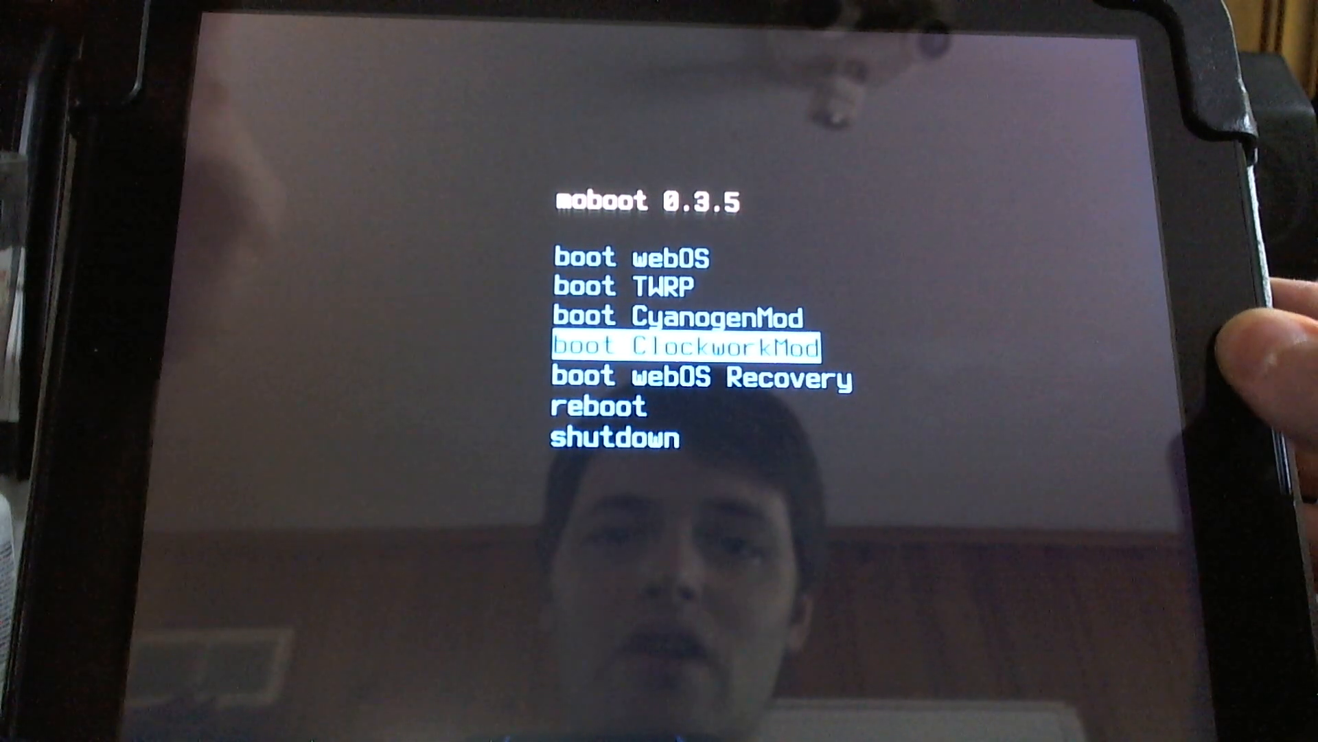
# - Boot ClockworkMod recovery, view the Nandroid backup and restore menu, then go back
pyautogui.press('Enter')
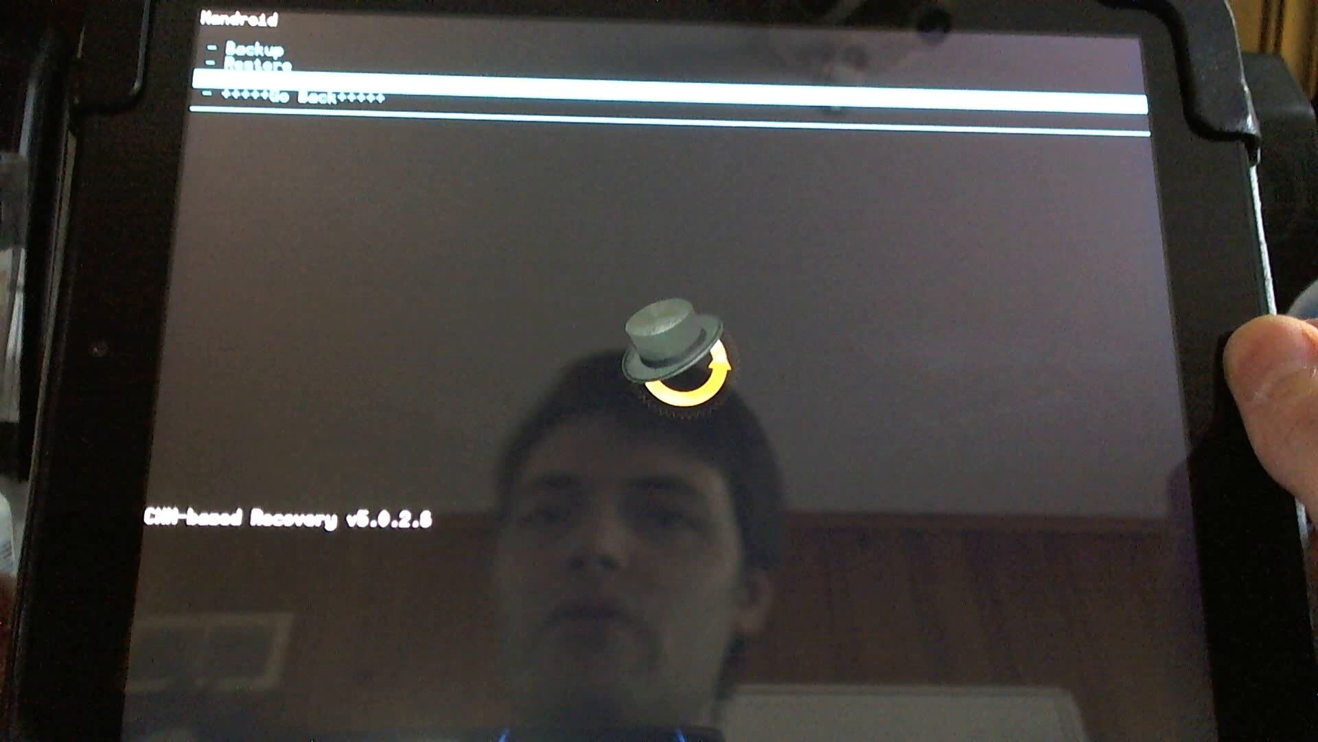
pyautogui.click(250, 66)
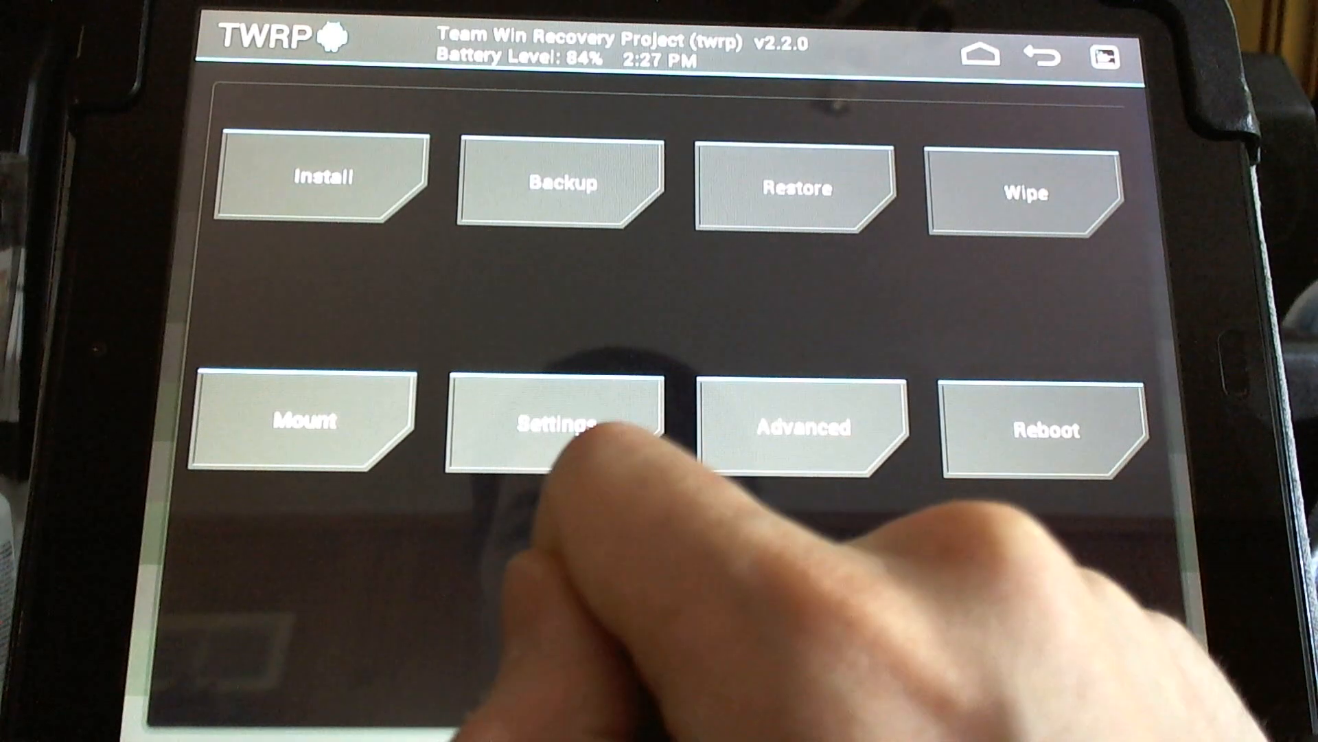
# - Start a TWRP backup and name it 'back' in the Set Backup Name prompt
pyautogui.click(555, 425)
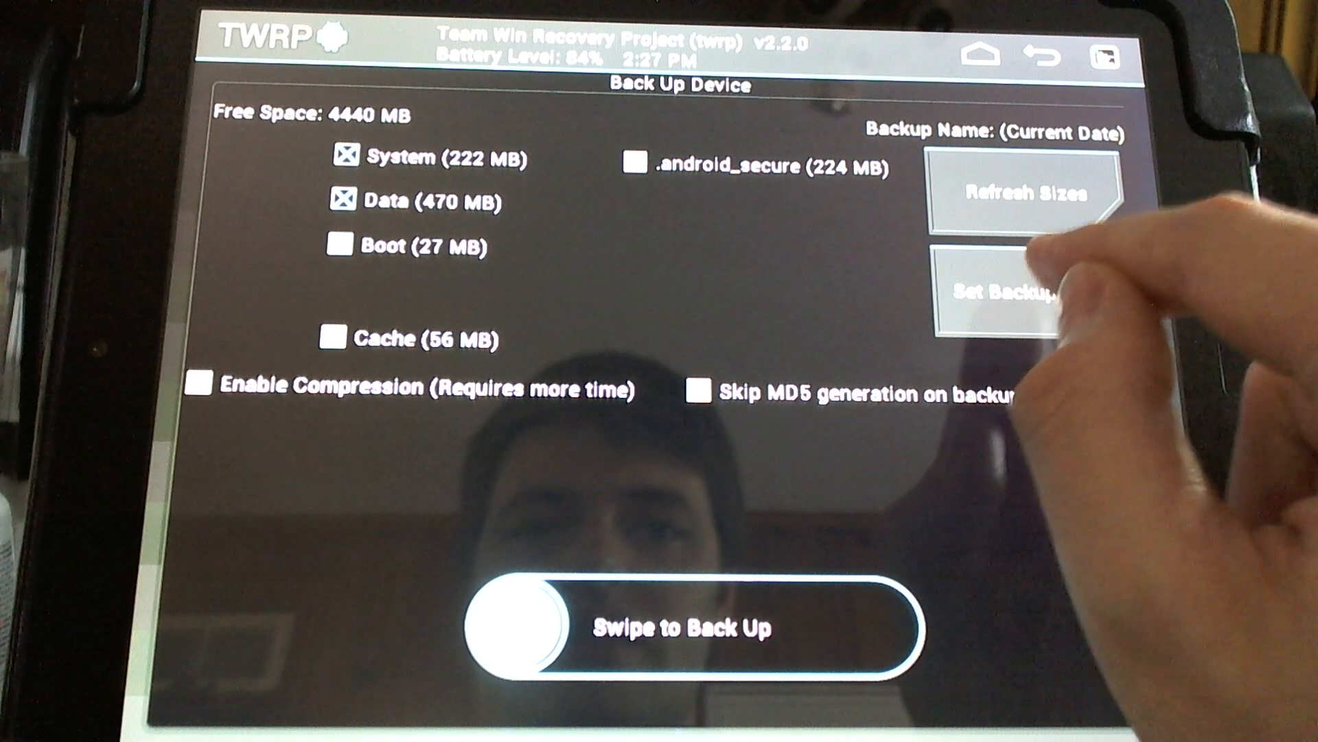
pyautogui.click(1001, 302)
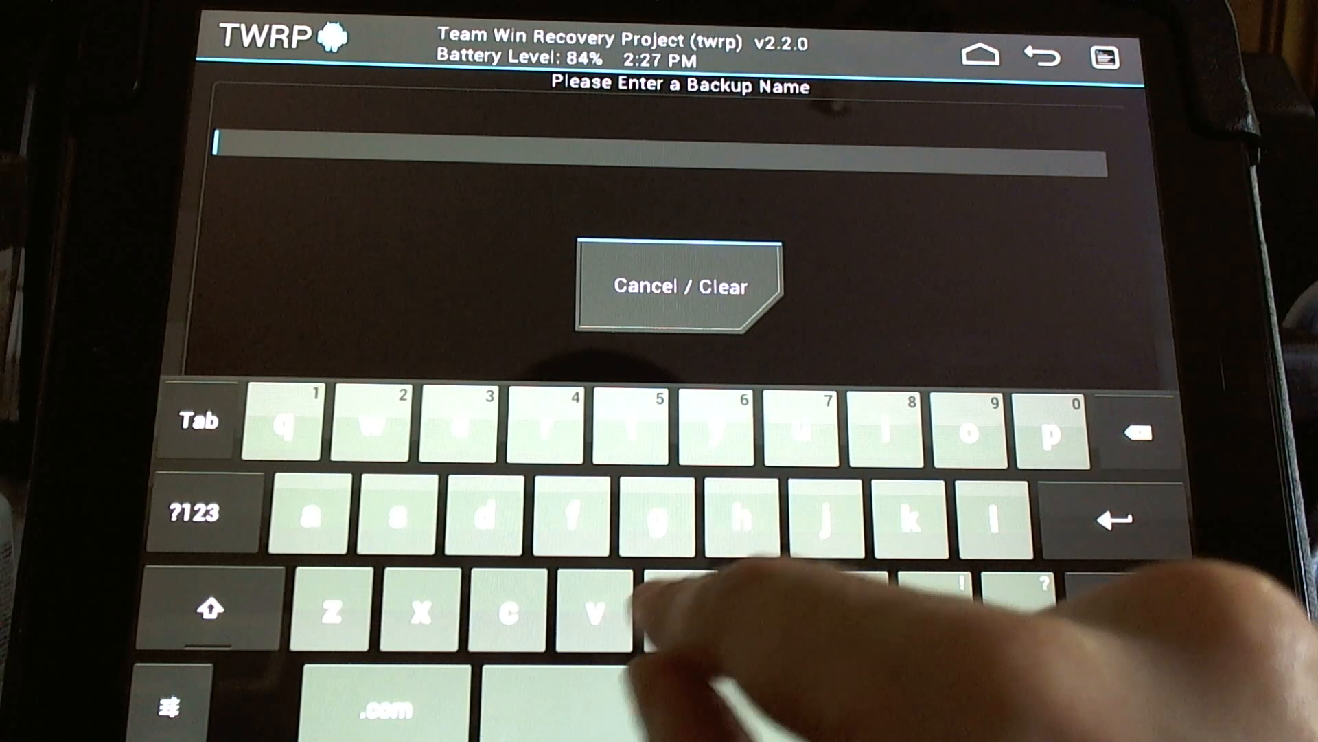
pyautogui.write('ba')
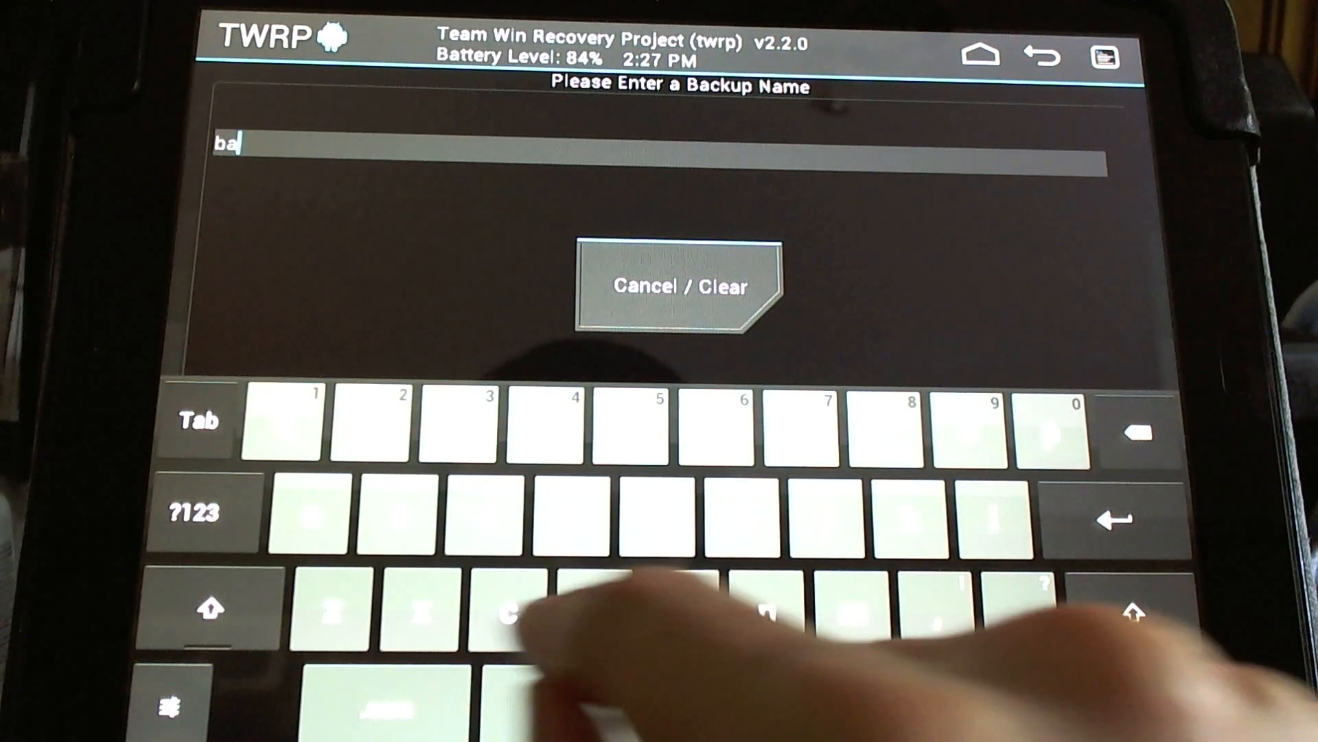
pyautogui.write('ck')
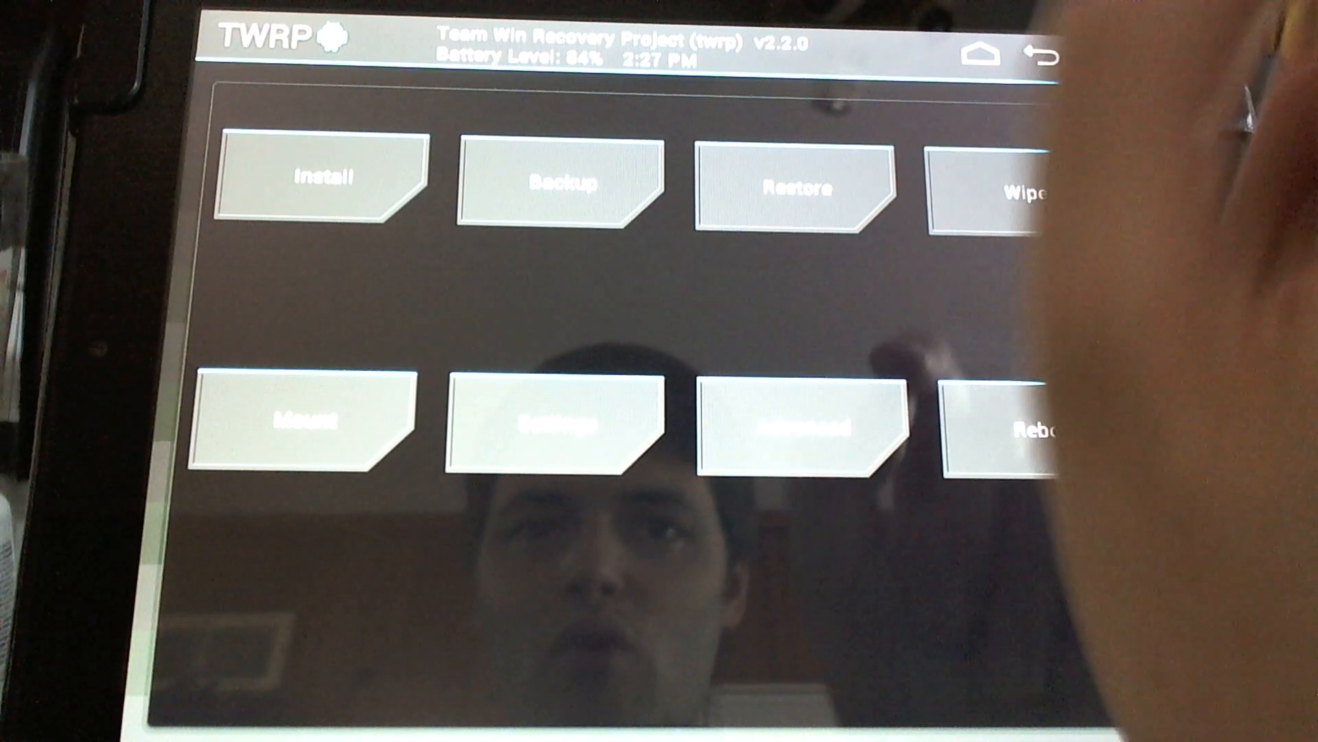
# - View backup1's System and Data restore options, return to the main screen and bring up Reboot
pyautogui.click(791, 188)
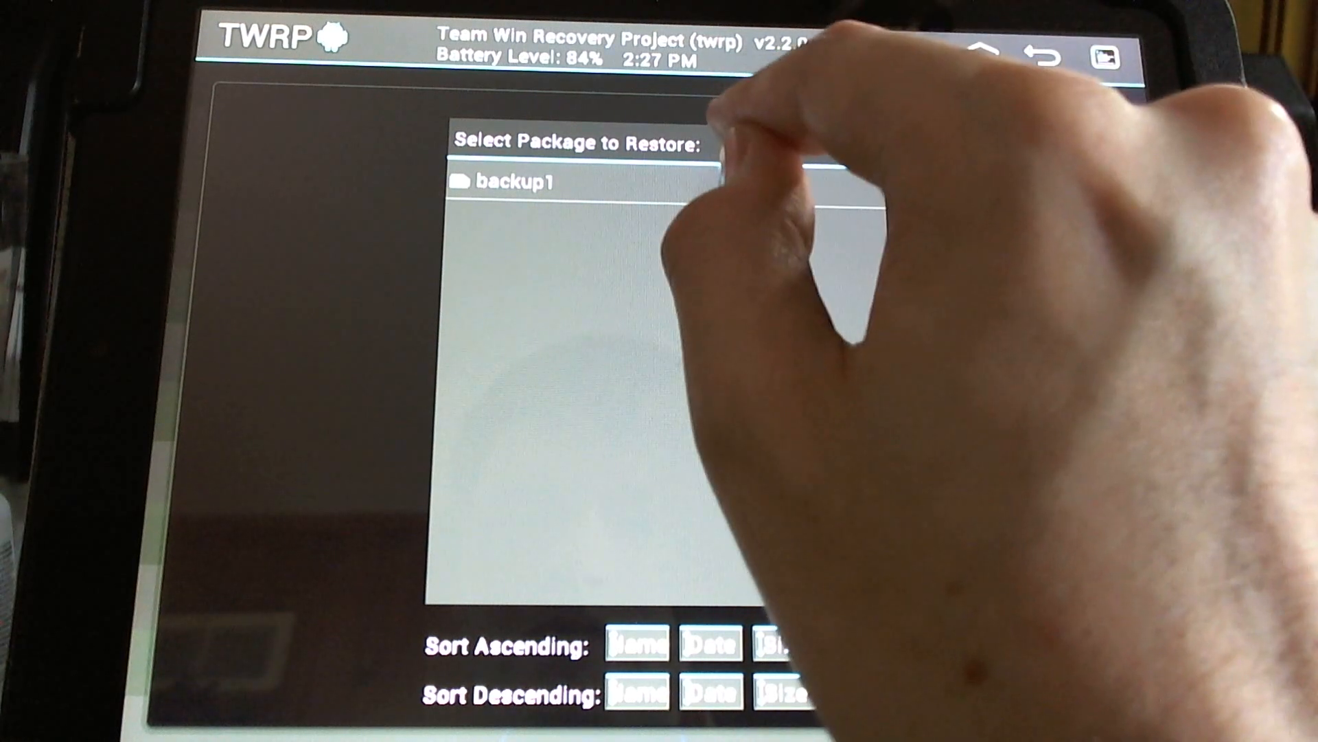
pyautogui.click(512, 181)
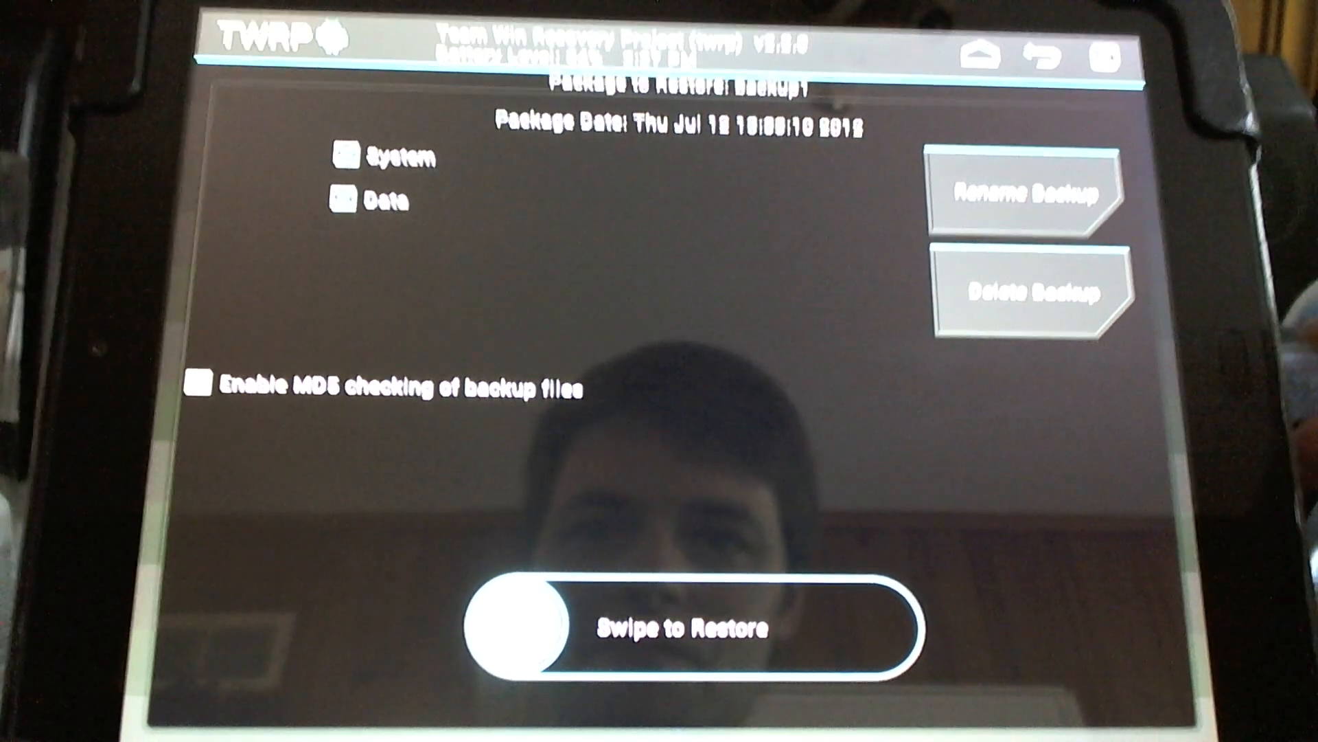
pyautogui.click(1043, 59)
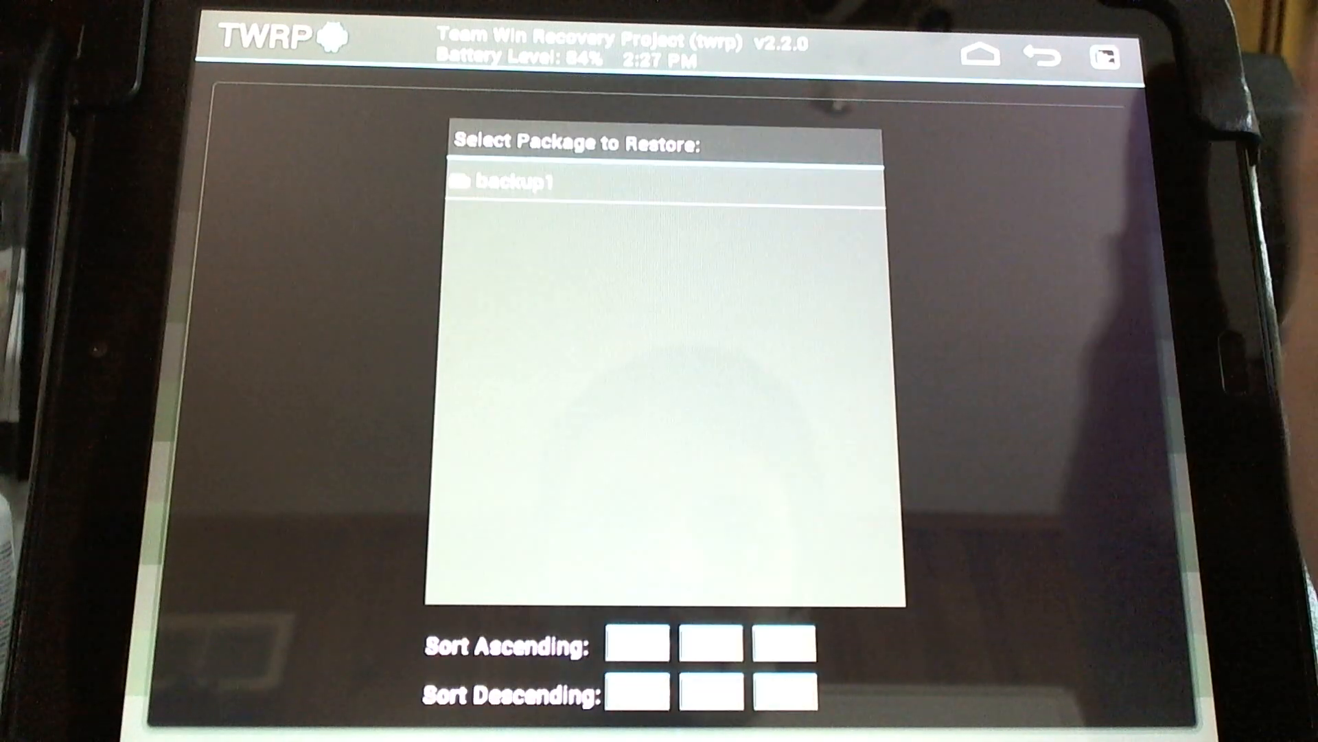
pyautogui.click(1057, 55)
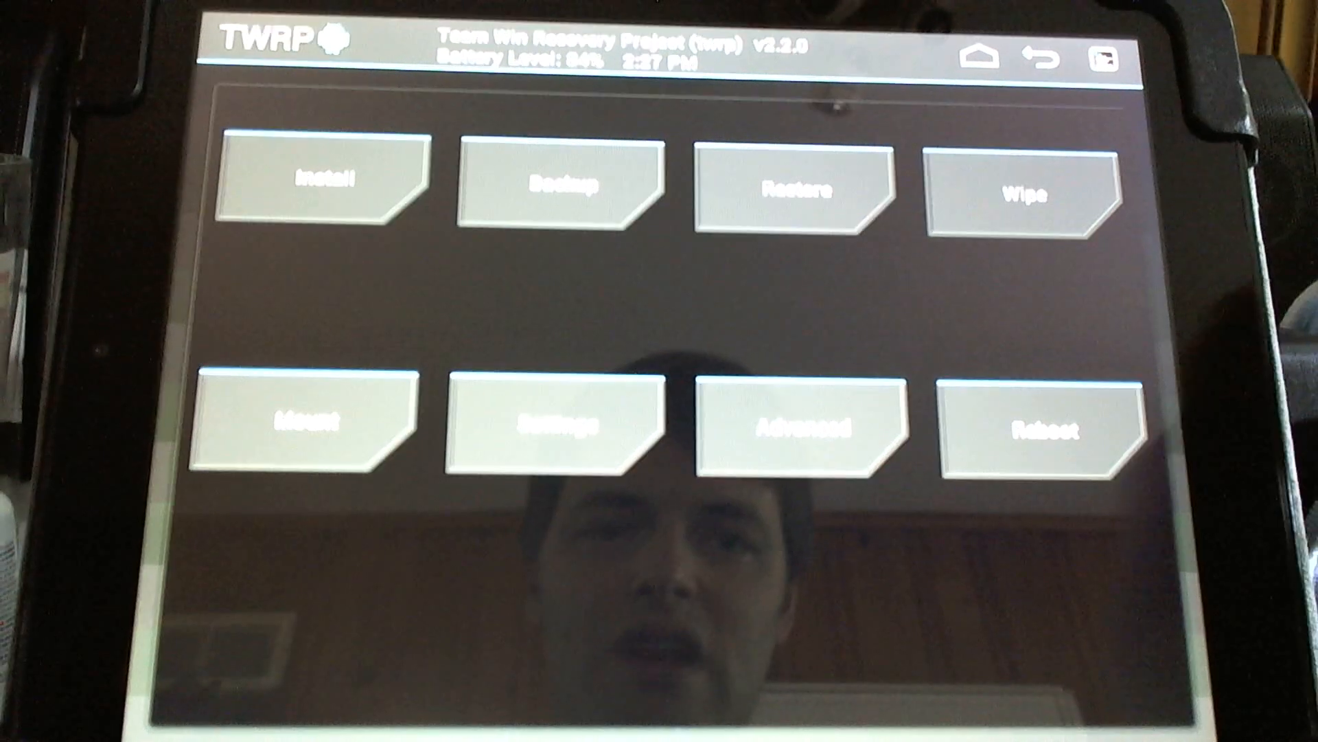
pyautogui.click(1040, 424)
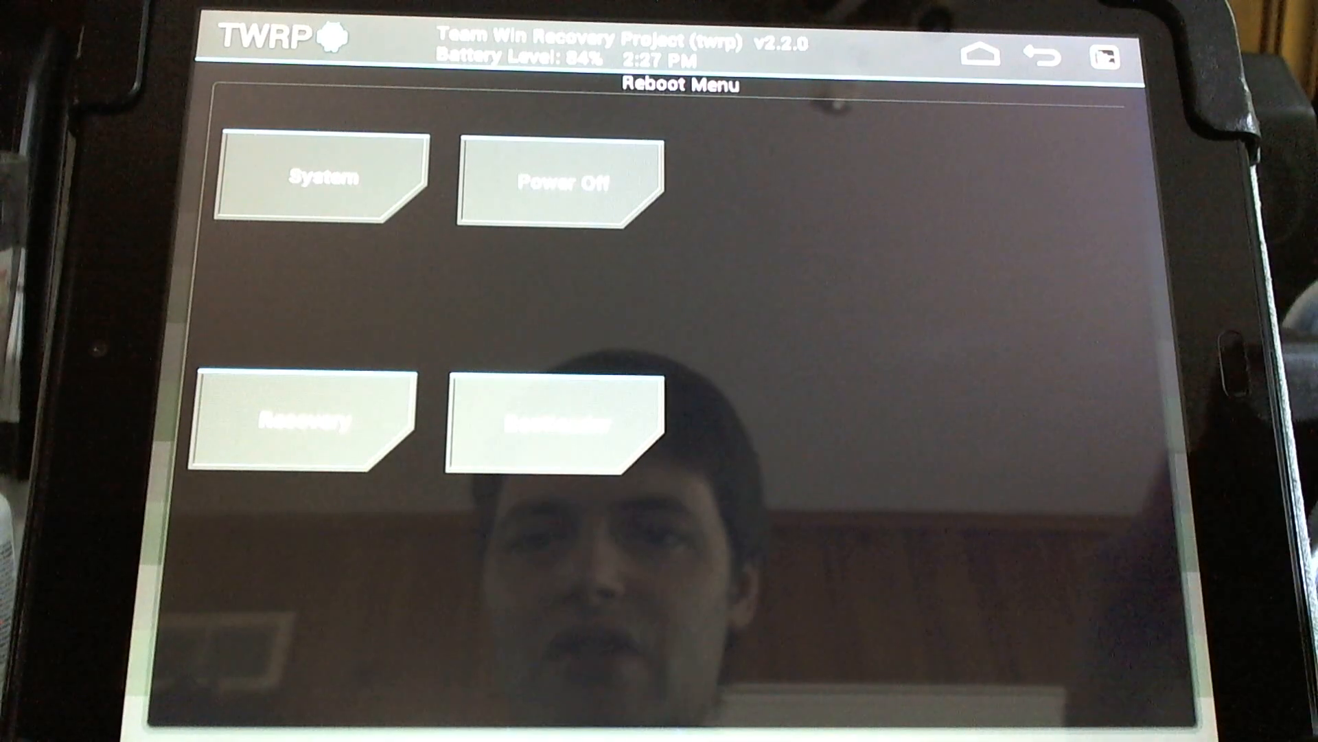